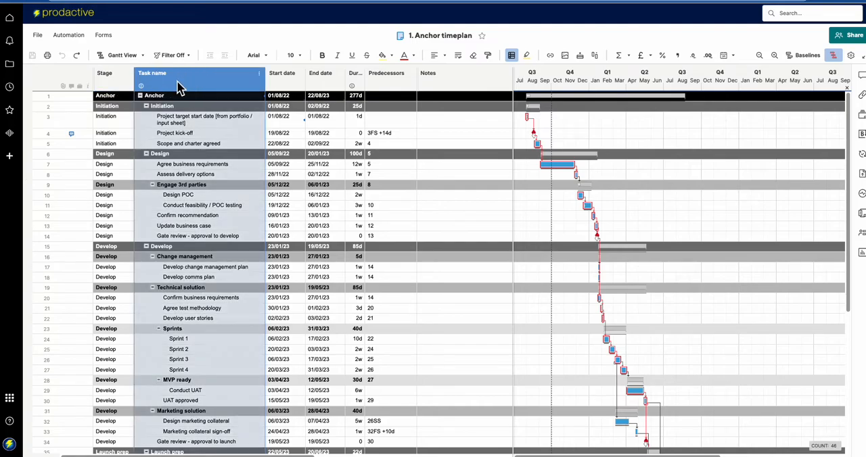
# Collapse all task groups in the Task name column down to the top-level stages.
pyautogui.rightClick(180, 82)
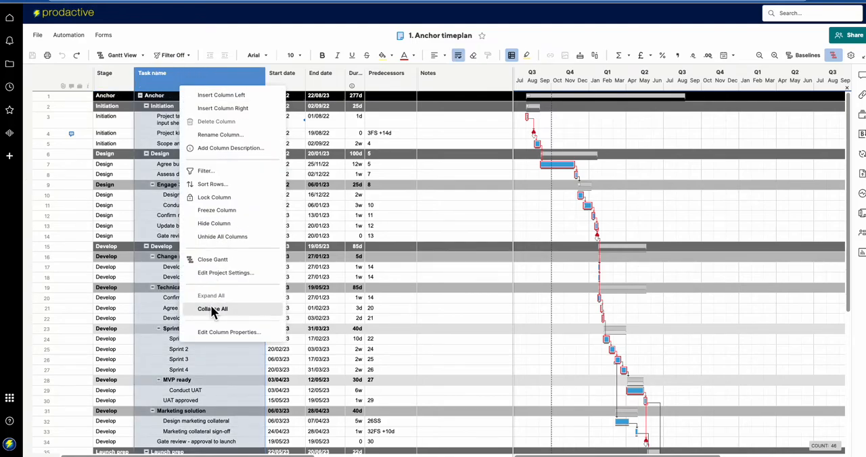
pyautogui.click(213, 309)
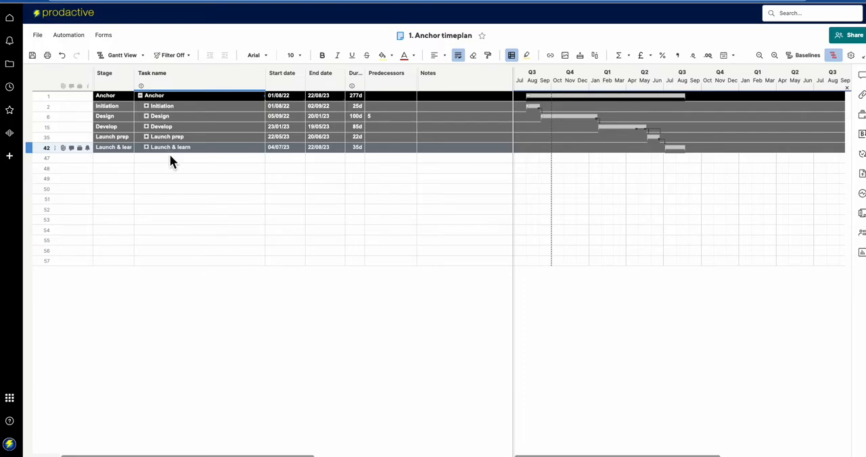
pyautogui.click(106, 106)
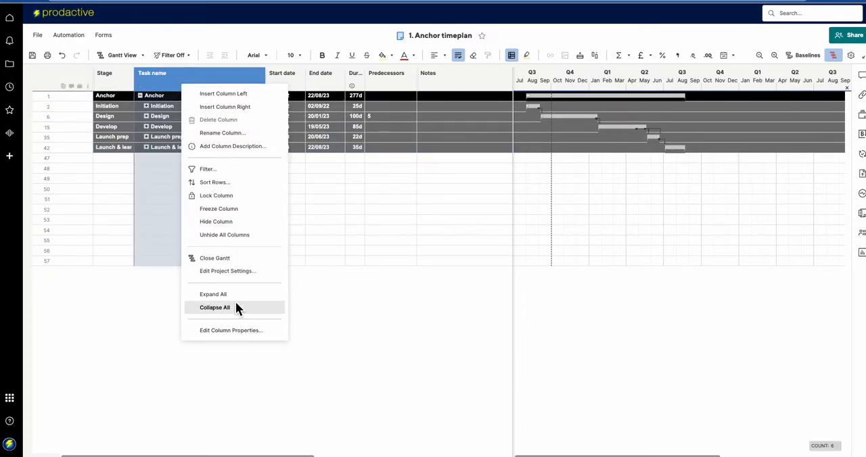
pyautogui.click(214, 307)
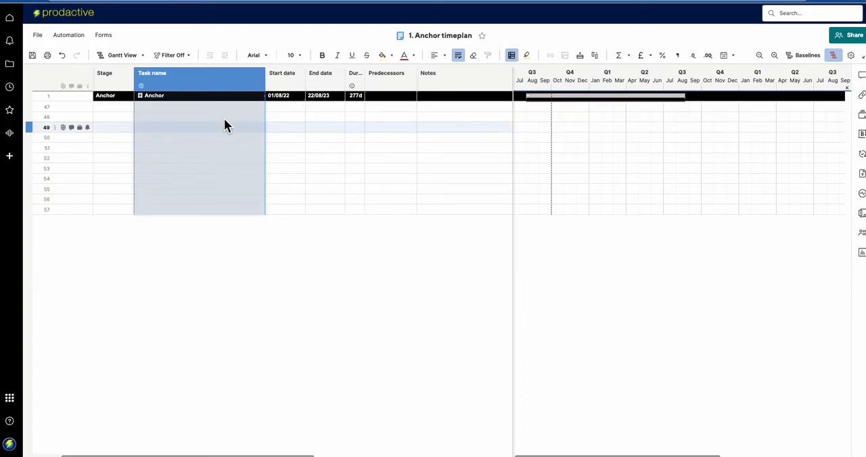
pyautogui.rightClick(227, 125)
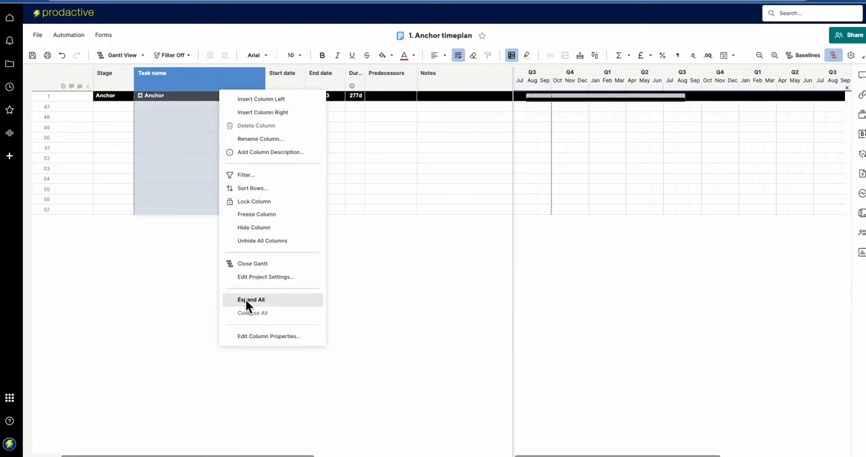
pyautogui.click(251, 300)
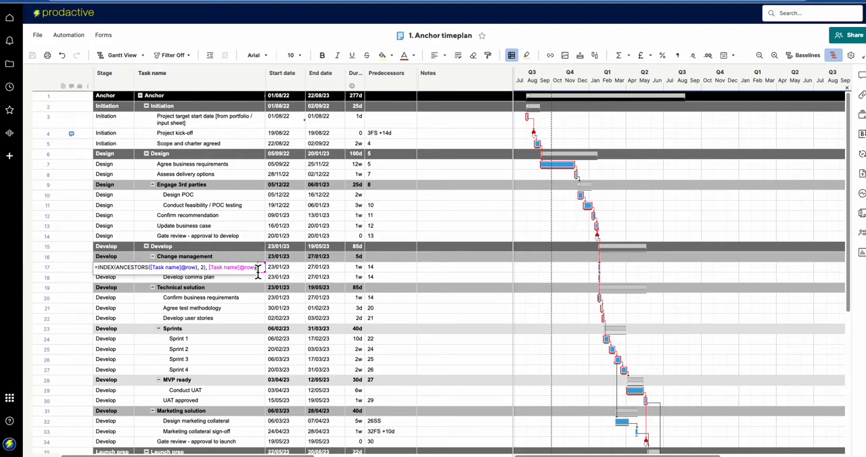
pyautogui.doubleClick(233, 267)
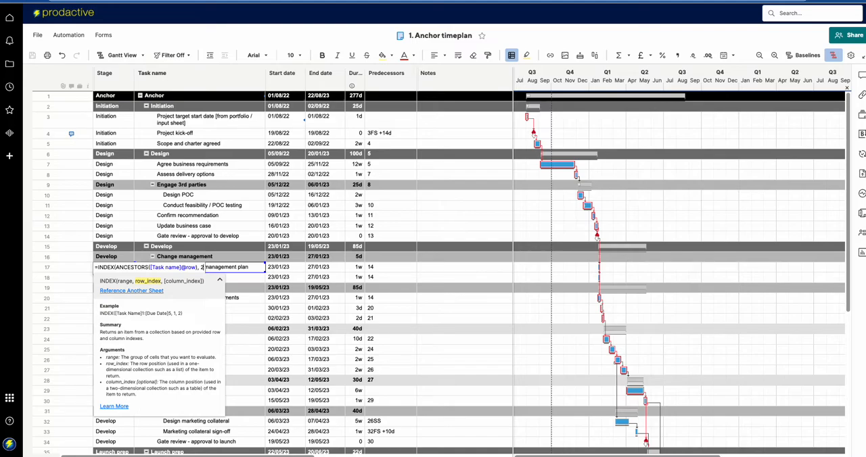
pyautogui.moveTo(182, 233)
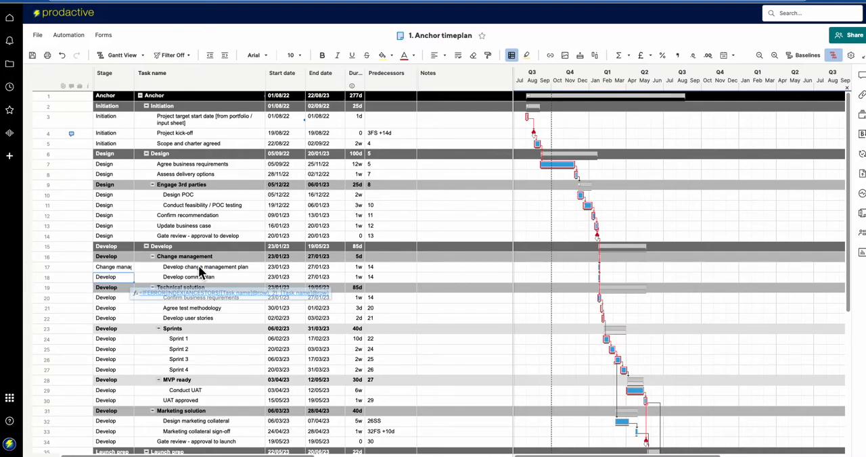
# Revert row 17's formula edit so its Stage cell shows Develop again.
pyautogui.click(184, 256)
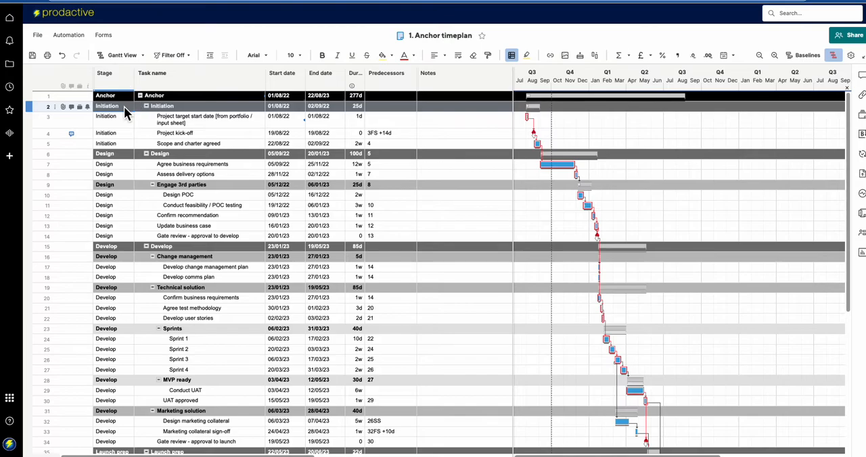
pyautogui.click(105, 246)
pyautogui.write('=IFERROR(INDEX(ANCESTORS([Task name]@row), 2')
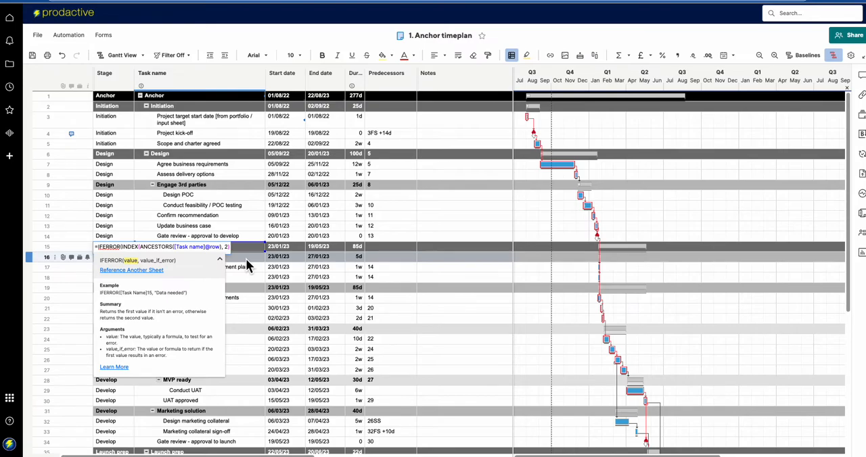
pyautogui.write(',')
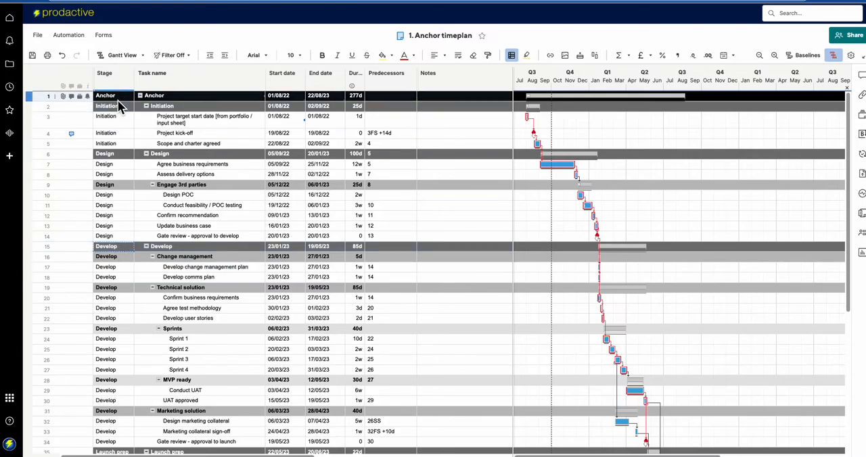
# Inspect row 1's Stage formula and convert it to a column formula.
pyautogui.doubleClick(108, 96)
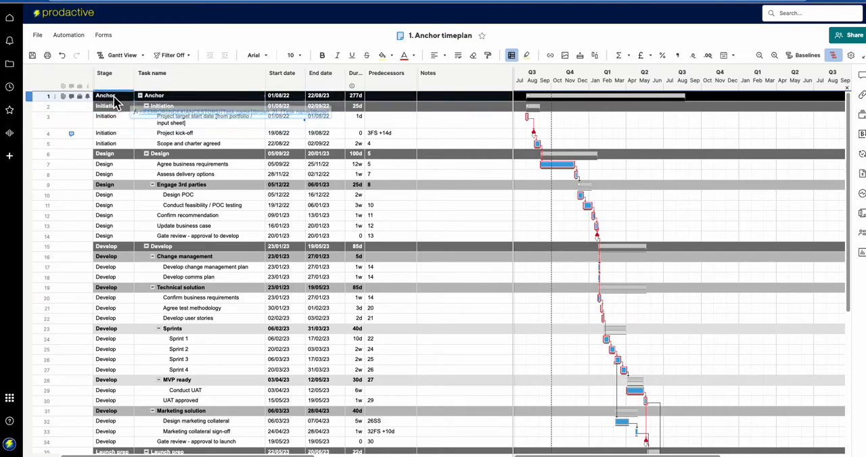
pyautogui.click(168, 329)
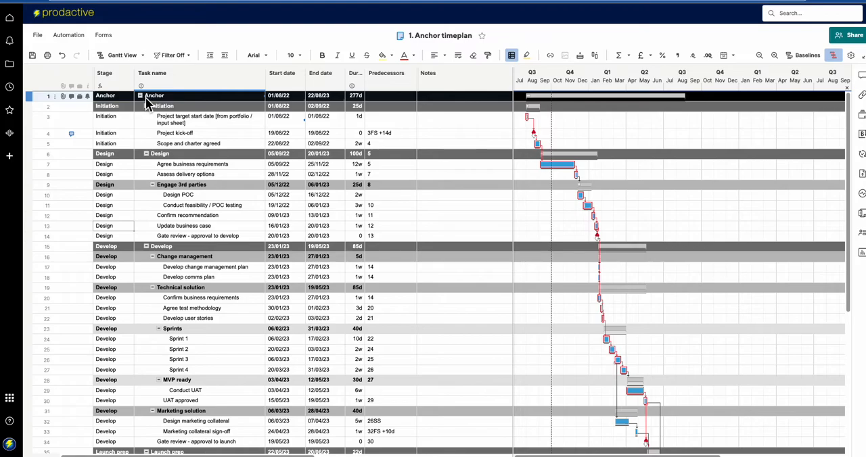
pyautogui.click(152, 73)
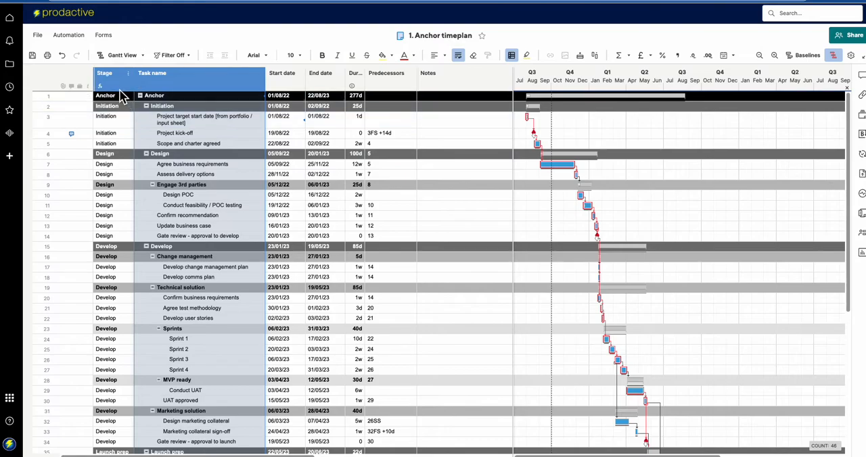
pyautogui.moveTo(116, 91)
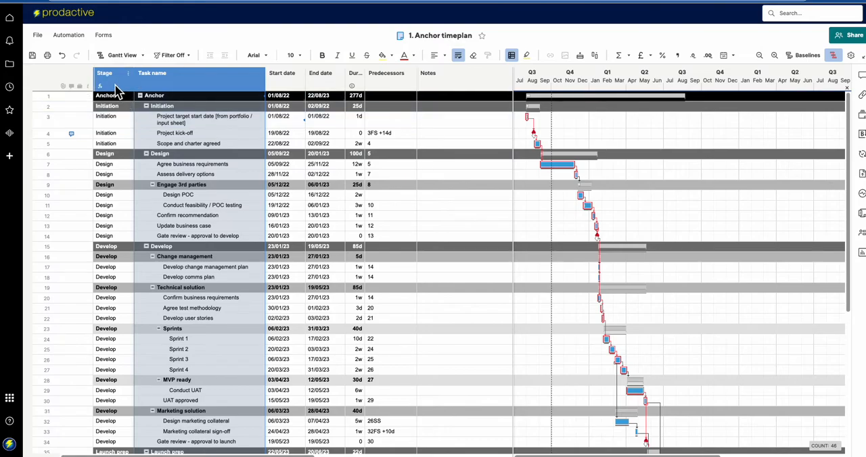